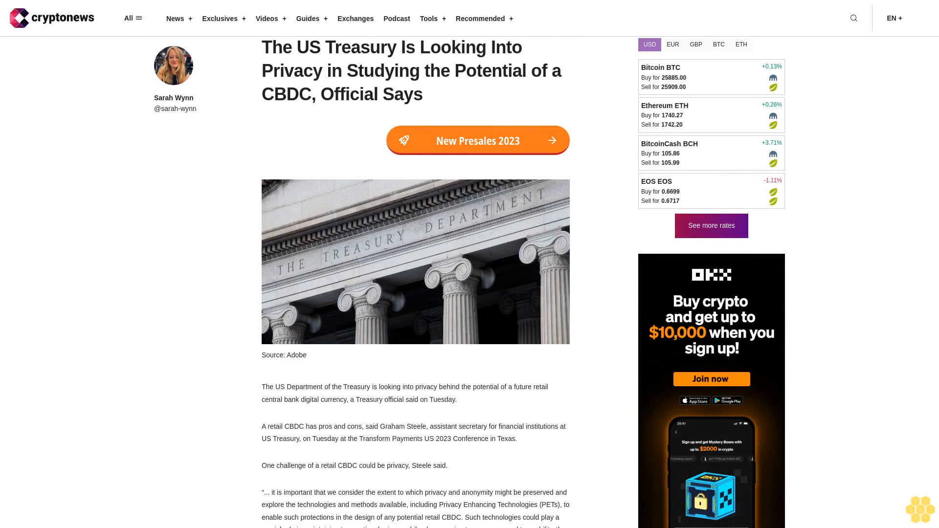
{"action": "scroll", "scroll_direction": "down", "scroll_amount": 3}
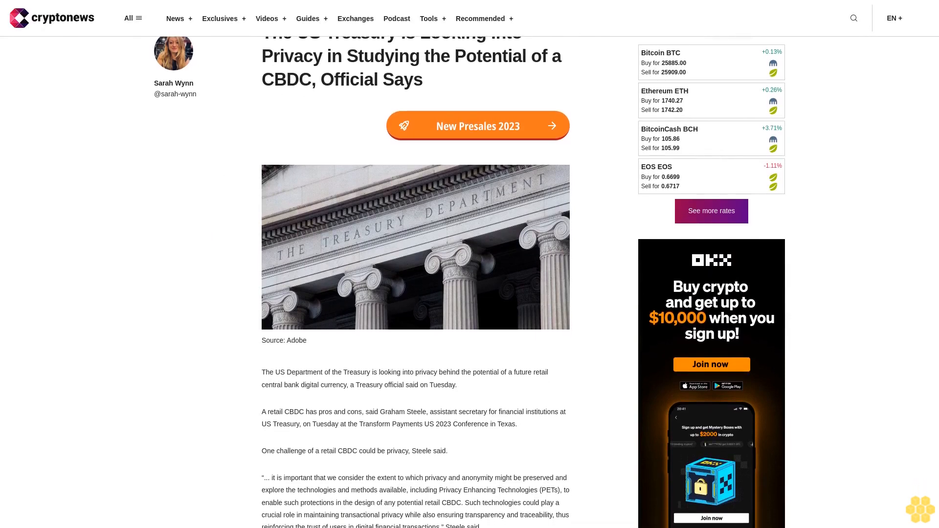
{"action": "scroll", "scroll_direction": "down", "scroll_amount": 3}
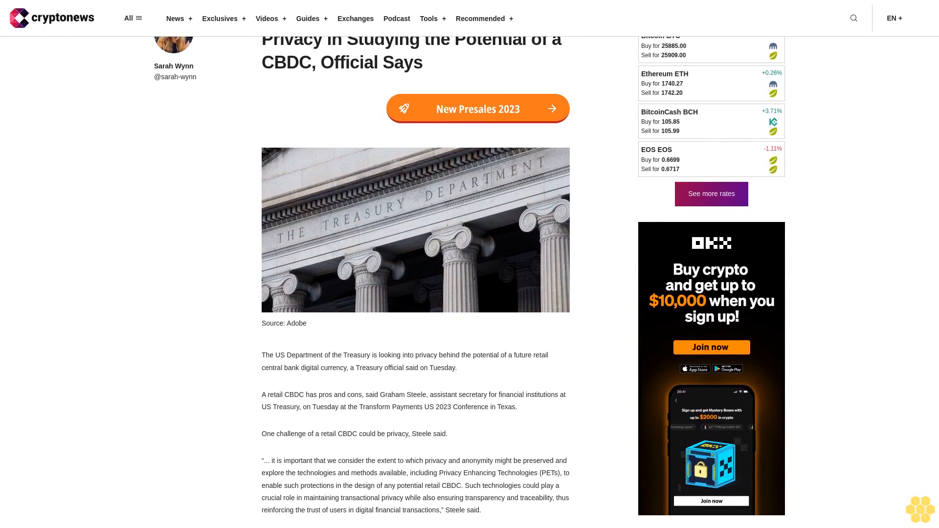
{"action": "scroll", "scroll_direction": "down", "scroll_amount": 3}
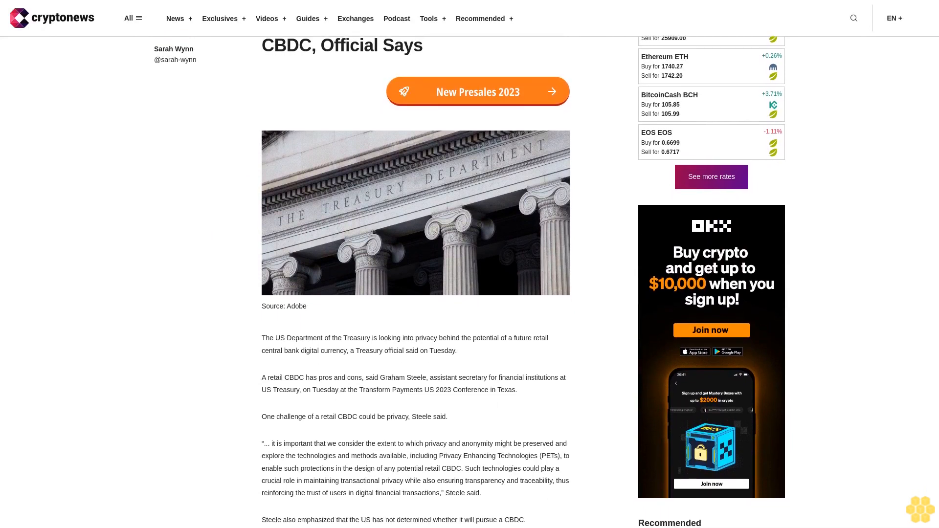
{"action": "scroll", "scroll_direction": "down", "scroll_amount": 3}
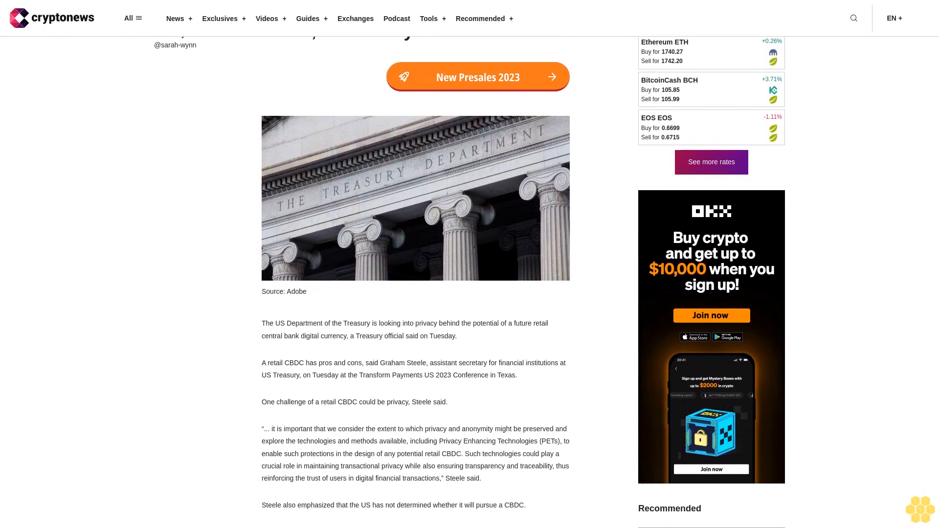
{"action": "scroll", "scroll_direction": "down", "scroll_amount": 3}
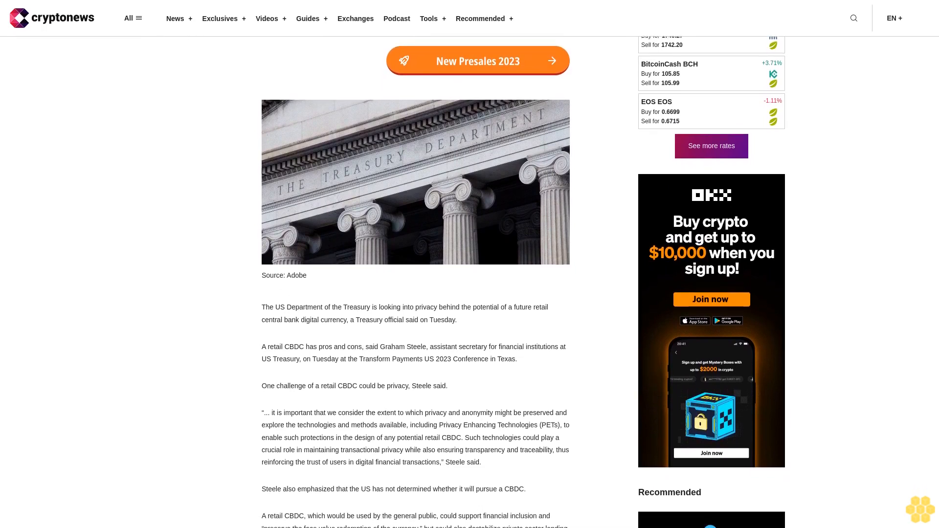
{"action": "scroll", "scroll_direction": "down", "scroll_amount": 3}
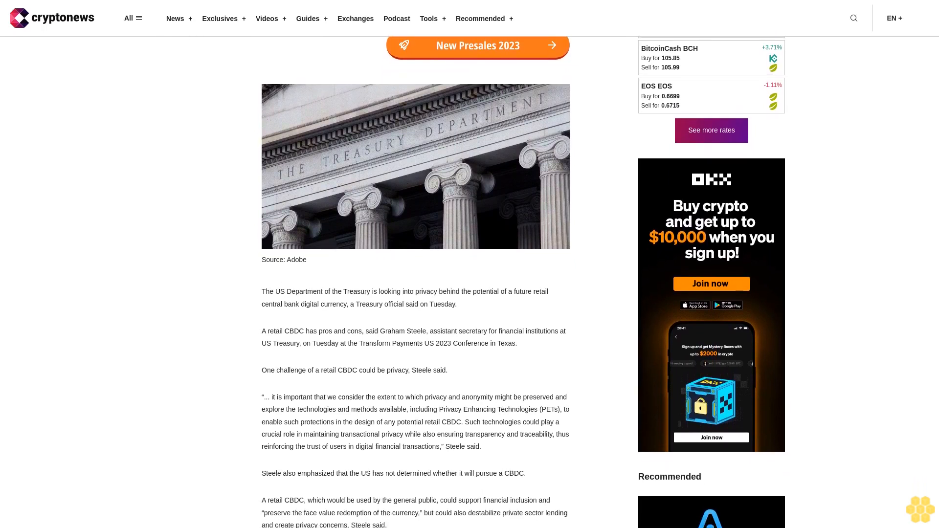
{"action": "scroll", "scroll_direction": "down", "scroll_amount": 3}
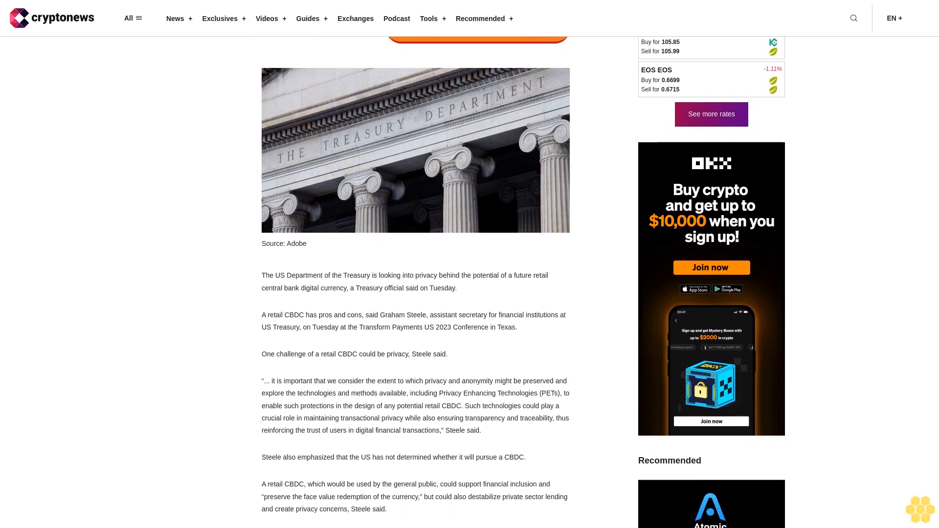
{"action": "scroll", "scroll_direction": "down", "scroll_amount": 3}
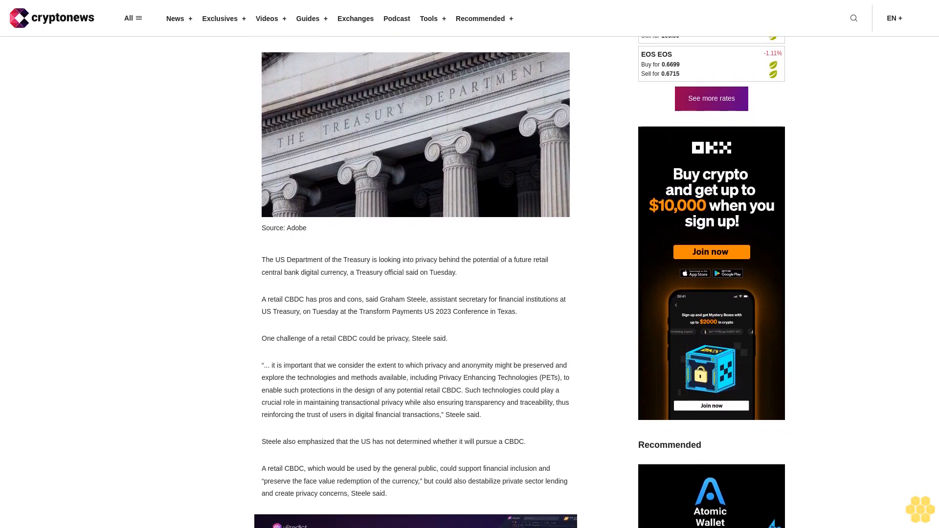
{"action": "scroll", "scroll_direction": "down", "scroll_amount": 3}
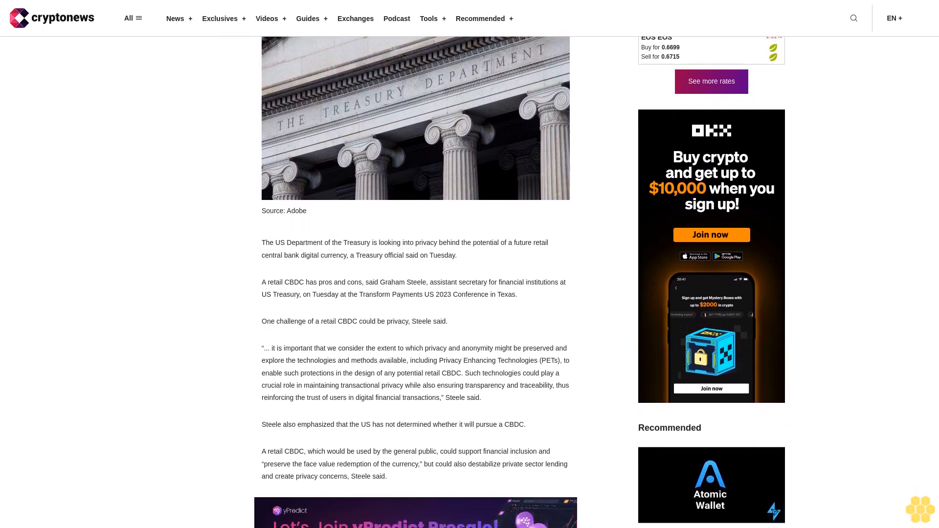
{"action": "scroll", "scroll_direction": "down", "scroll_amount": 3}
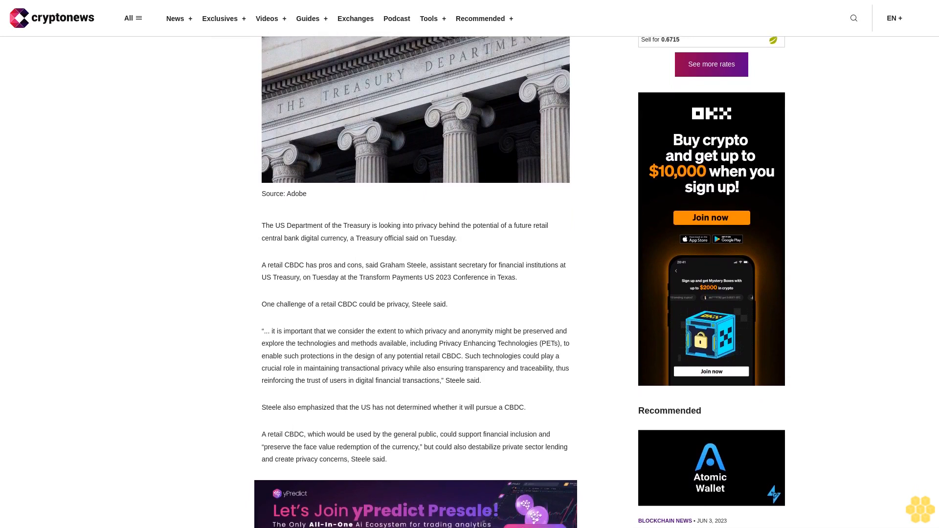
{"action": "scroll", "scroll_direction": "down", "scroll_amount": 3}
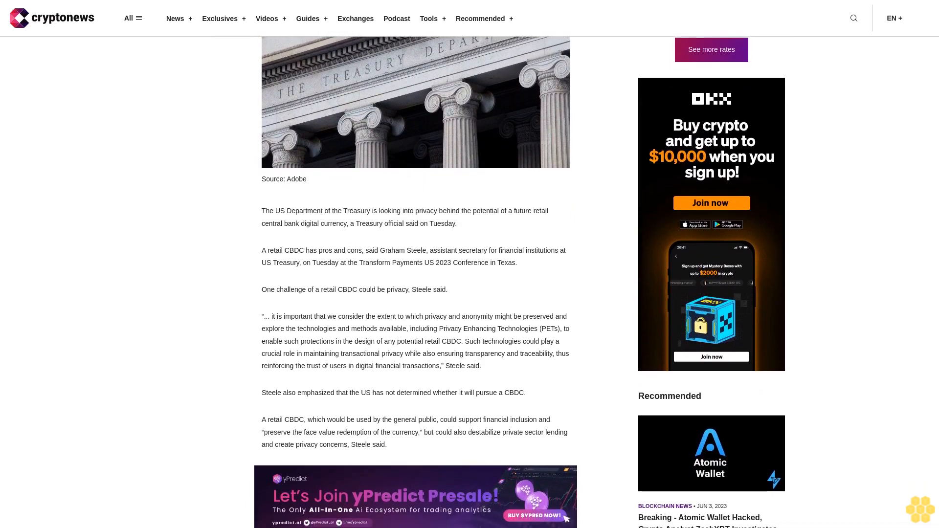
{"action": "scroll", "scroll_direction": "down", "scroll_amount": 3}
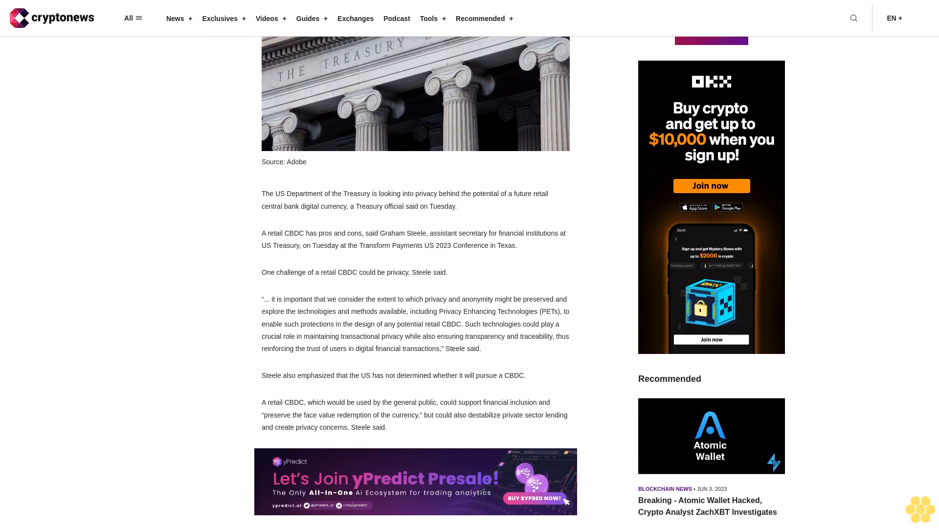
{"action": "scroll", "scroll_direction": "down", "scroll_amount": 3}
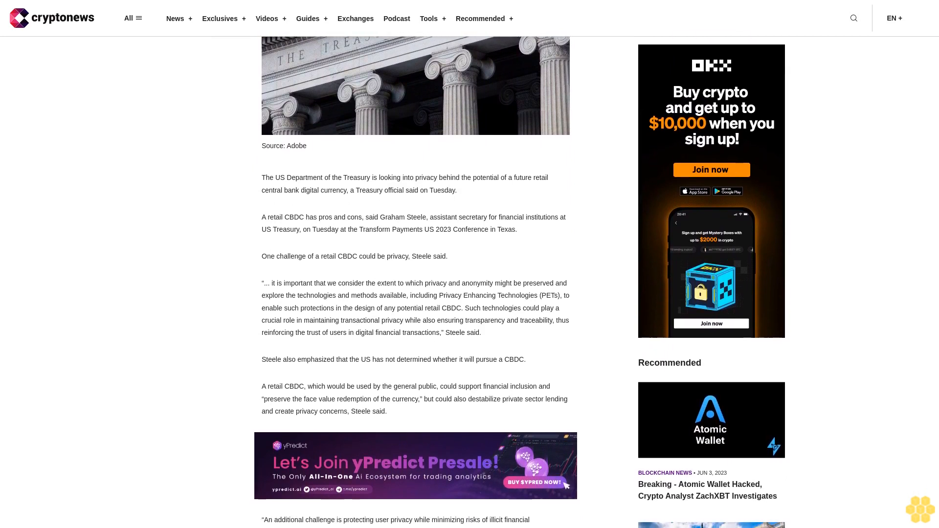
{"action": "scroll", "scroll_direction": "down", "scroll_amount": 3}
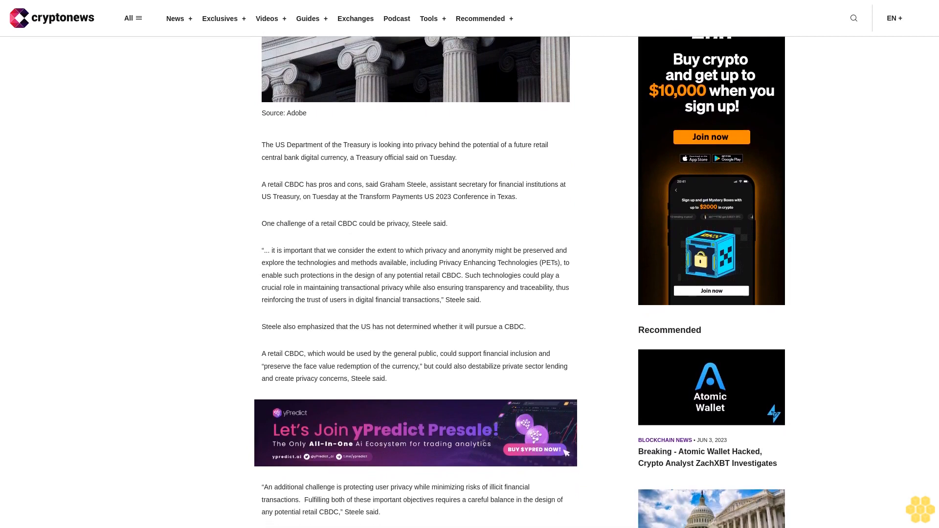
{"action": "scroll", "scroll_direction": "down", "scroll_amount": 3}
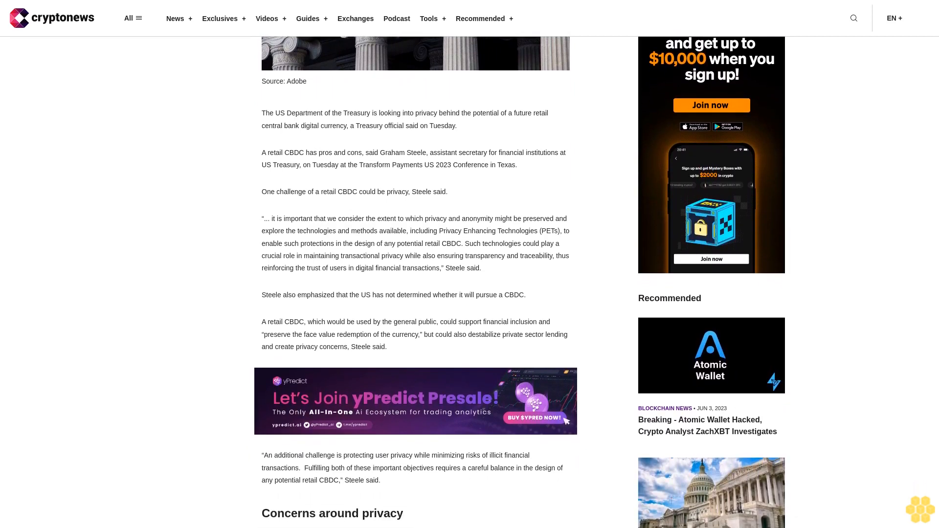
{"action": "scroll", "scroll_direction": "down", "scroll_amount": 3}
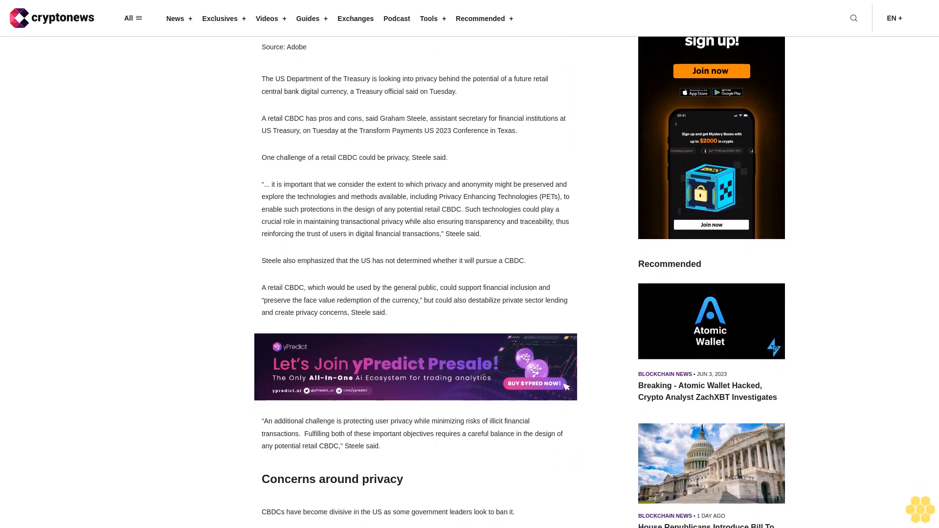
{"action": "scroll", "scroll_direction": "down", "scroll_amount": 3}
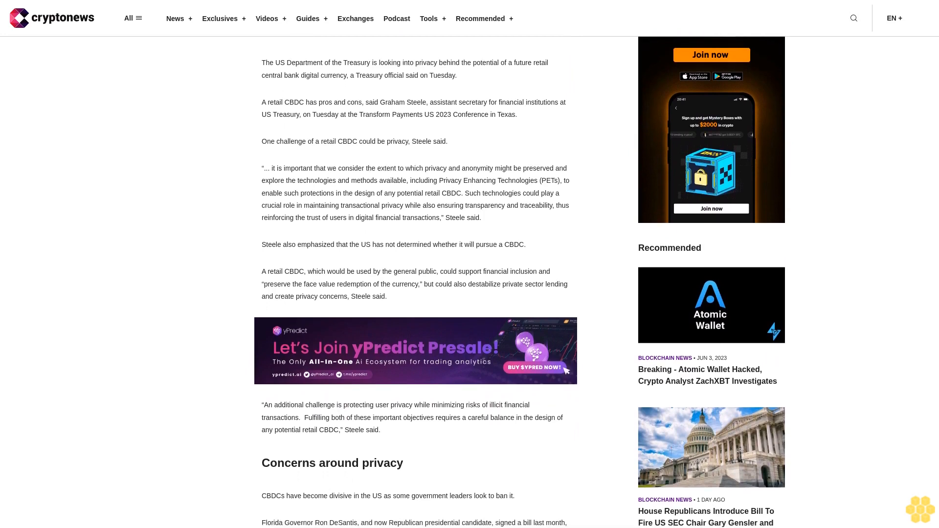
{"action": "scroll", "scroll_direction": "down", "scroll_amount": 3}
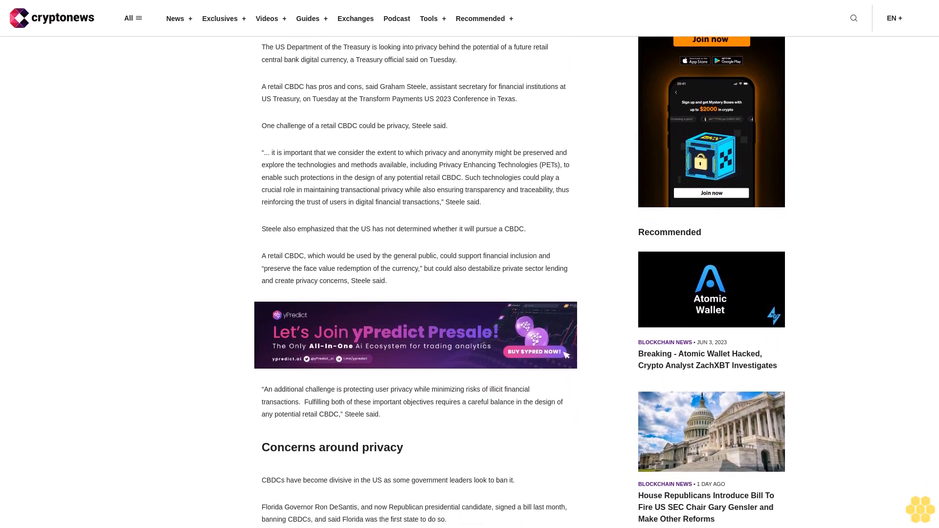
{"action": "scroll", "scroll_direction": "down", "scroll_amount": 3}
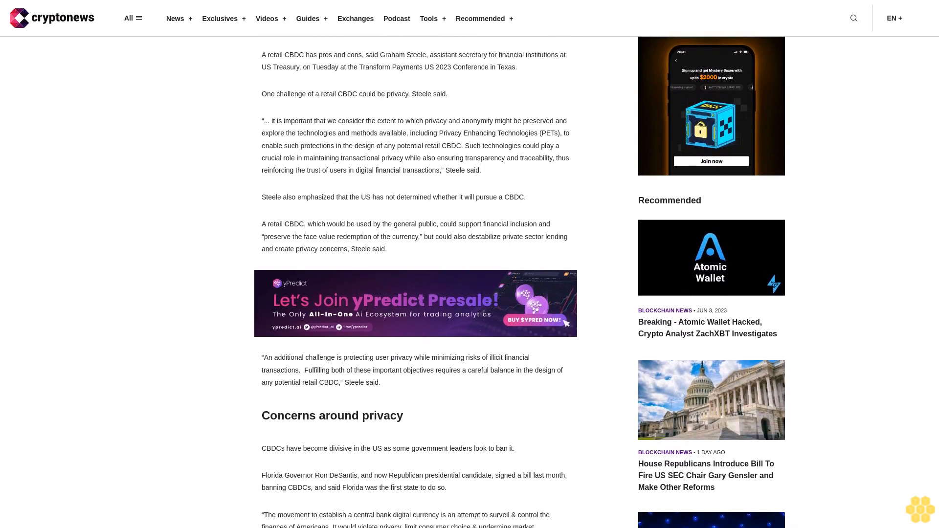
{"action": "scroll", "scroll_direction": "down", "scroll_amount": 3}
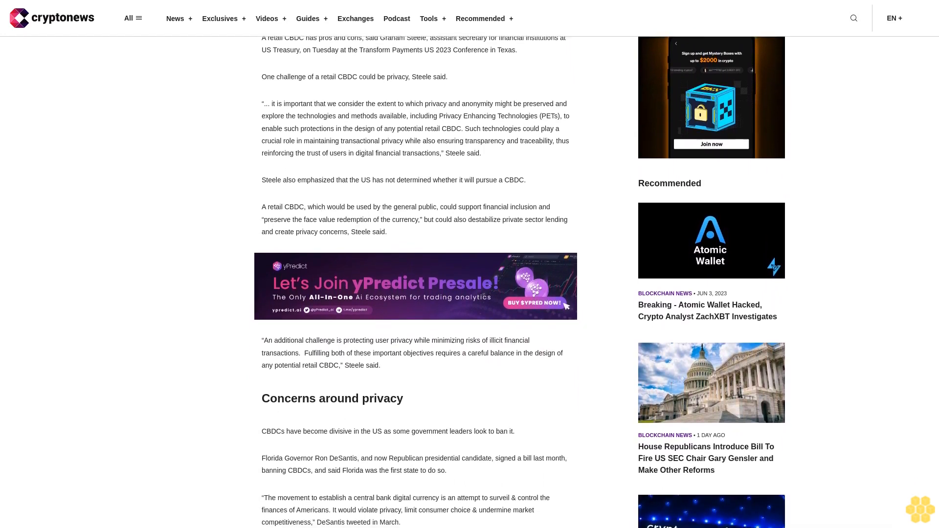
{"action": "scroll", "scroll_direction": "down", "scroll_amount": 3}
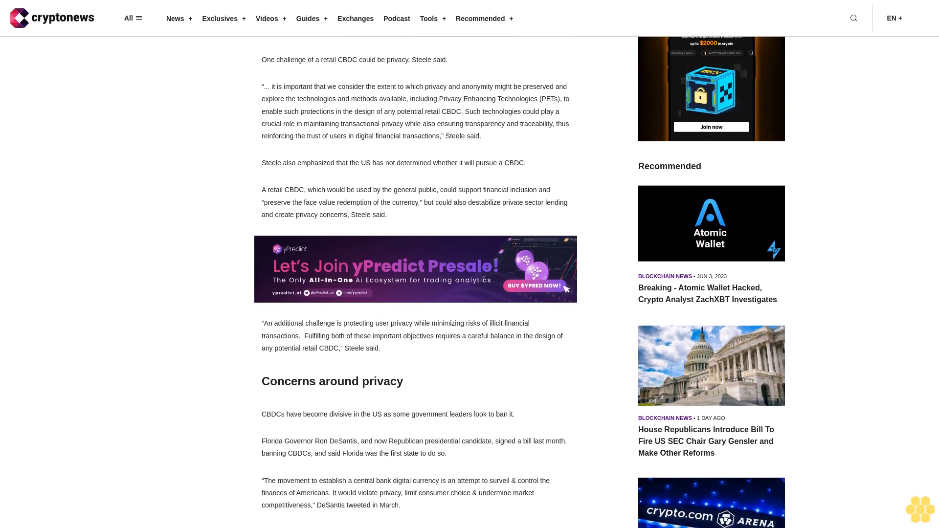
{"action": "scroll", "scroll_direction": "down", "scroll_amount": 3}
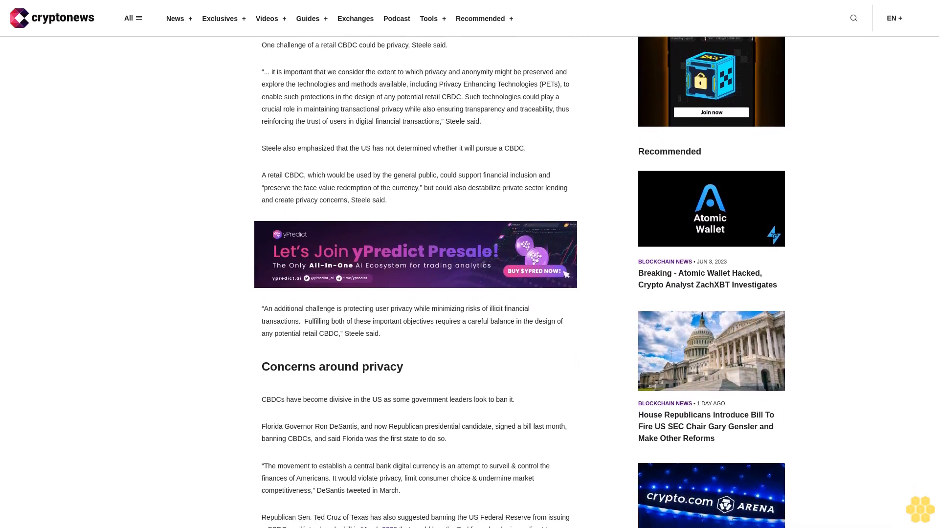
{"action": "scroll", "scroll_direction": "down", "scroll_amount": 3}
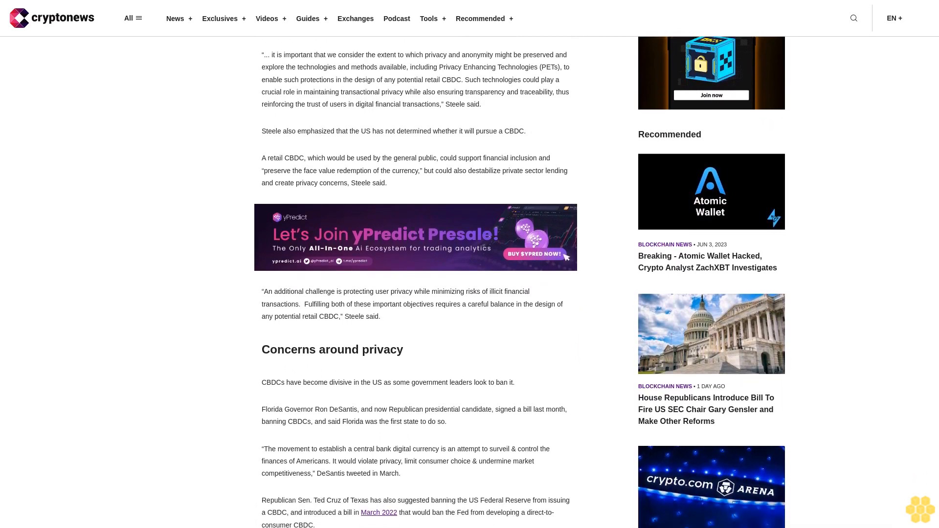
{"action": "scroll", "scroll_direction": "down", "scroll_amount": 3}
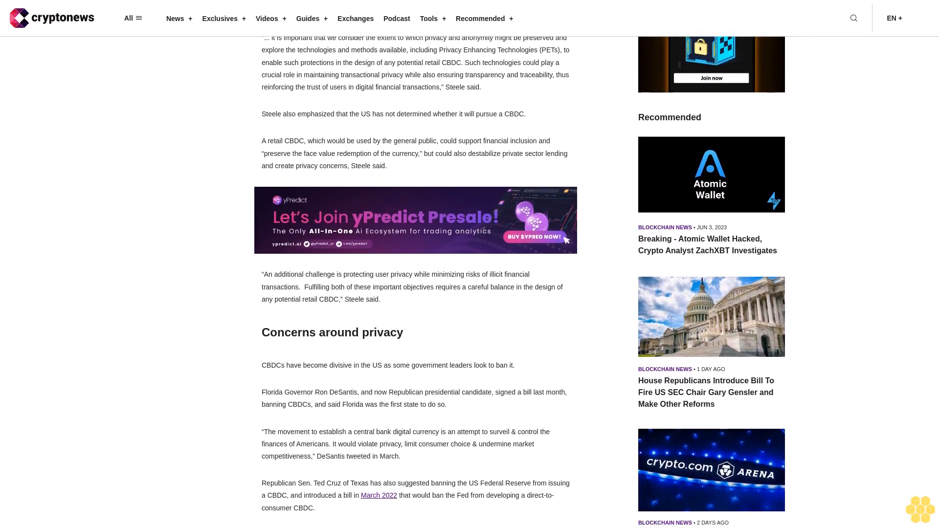
{"action": "scroll", "scroll_direction": "down", "scroll_amount": 3}
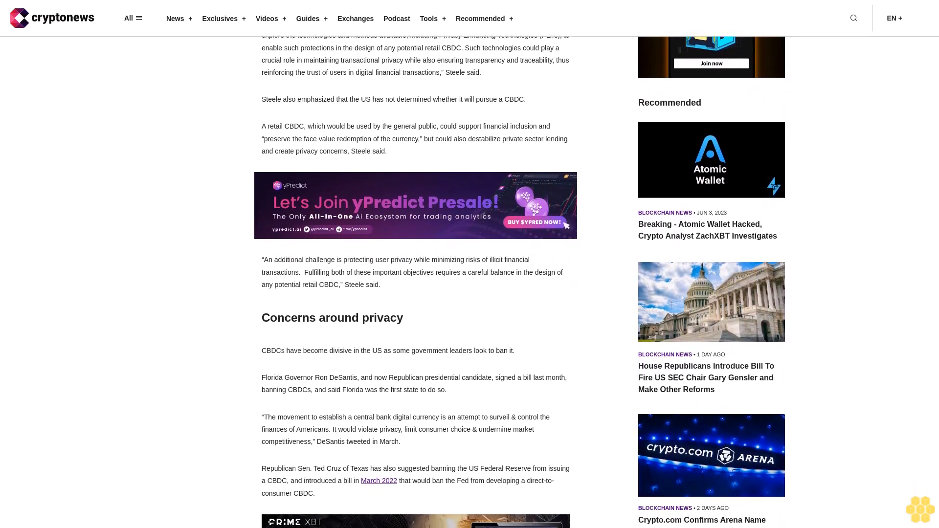
{"action": "scroll", "scroll_direction": "down", "scroll_amount": 3}
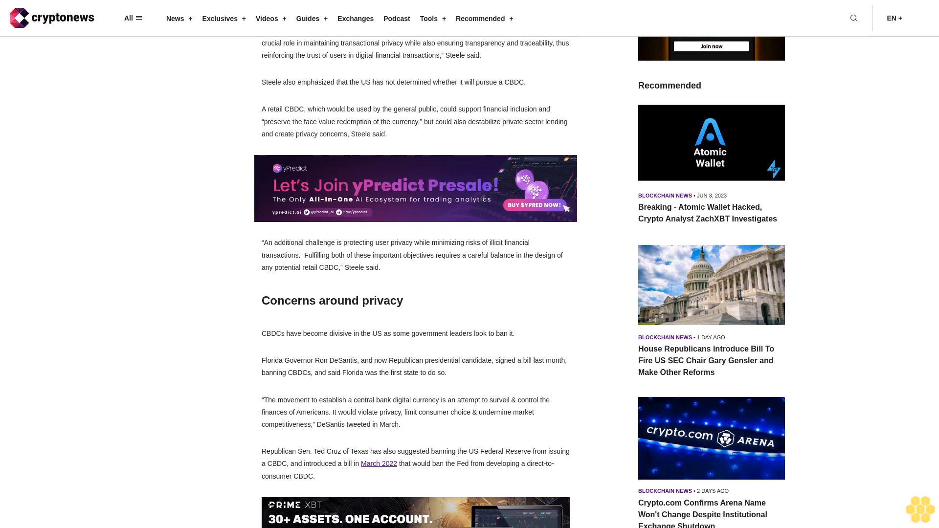
{"action": "scroll", "scroll_direction": "down", "scroll_amount": 3}
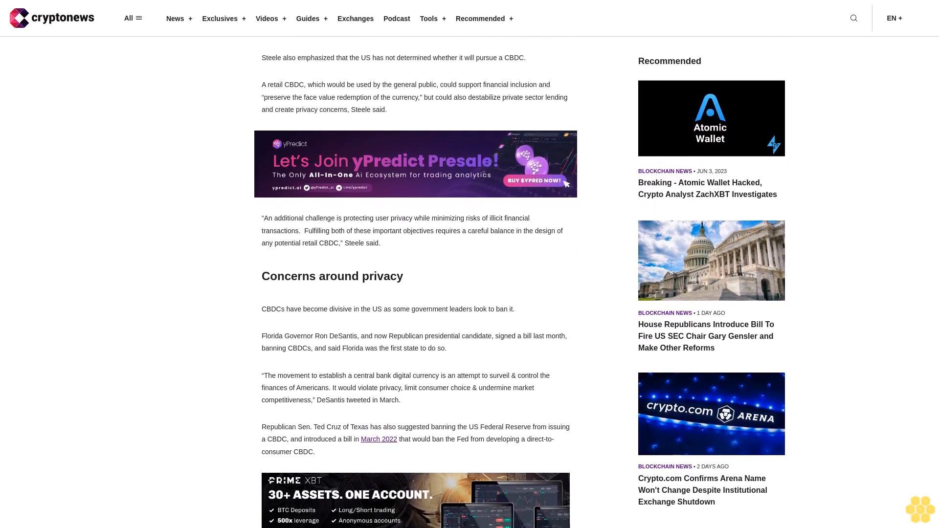
{"action": "scroll", "scroll_direction": "down", "scroll_amount": 3}
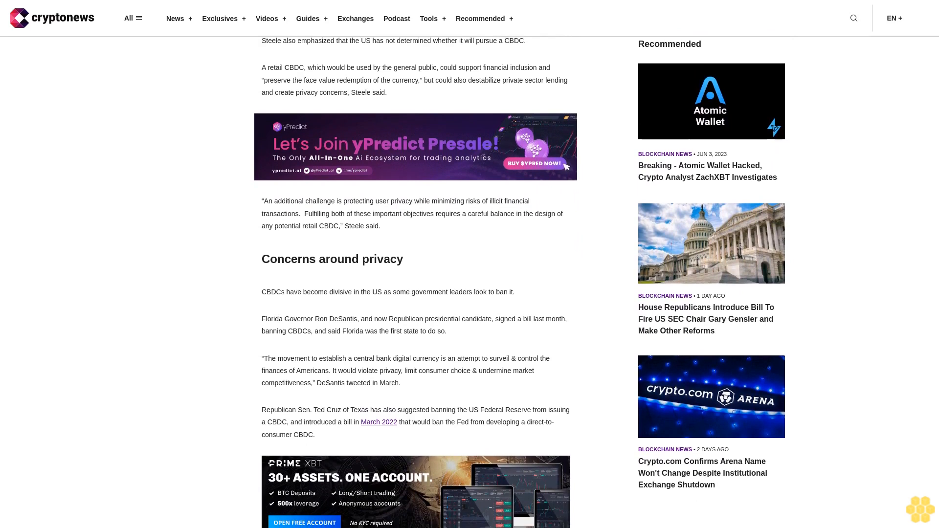
{"action": "scroll", "scroll_direction": "down", "scroll_amount": 3}
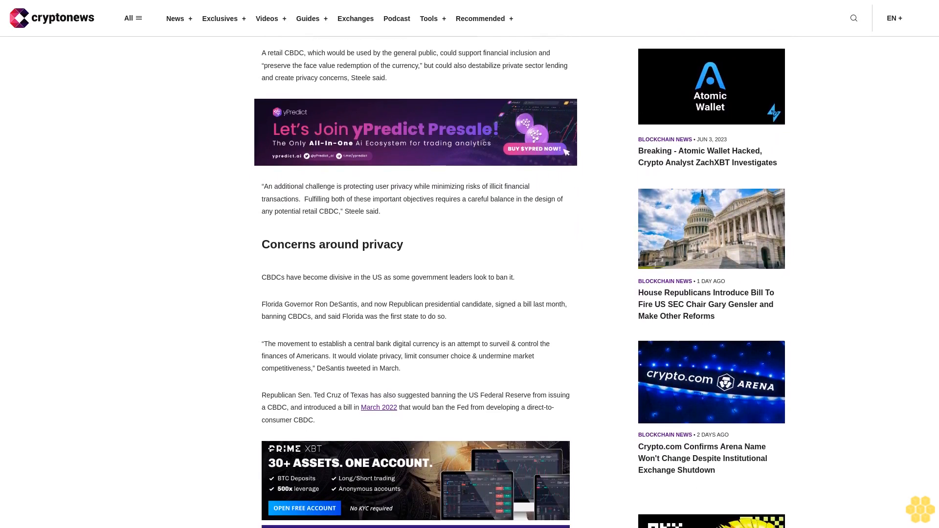
{"action": "scroll", "scroll_direction": "down", "scroll_amount": 3}
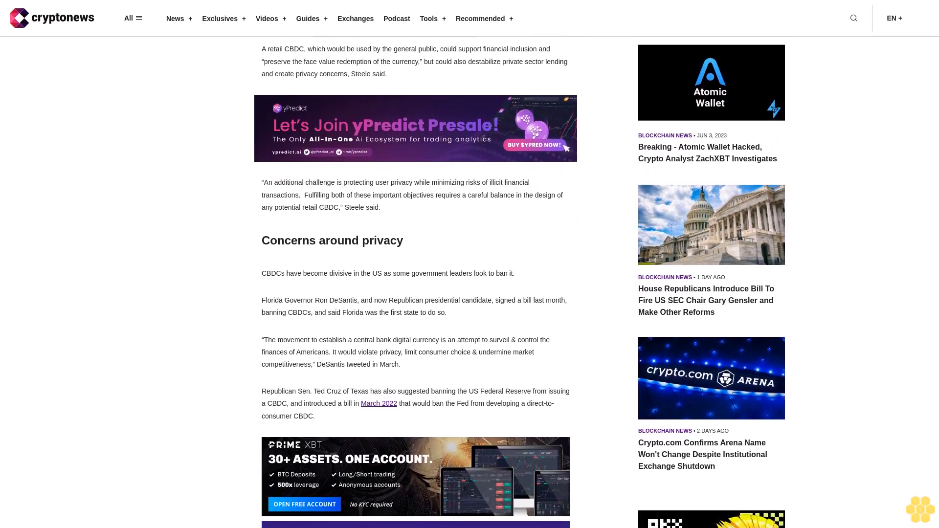